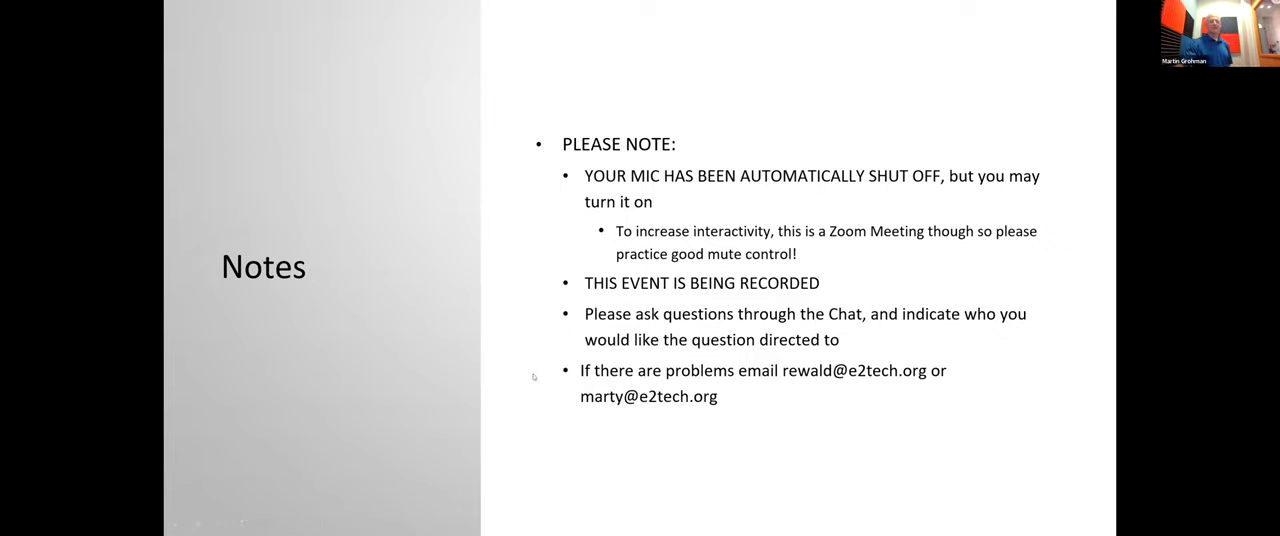
mouse_move(244, 452)
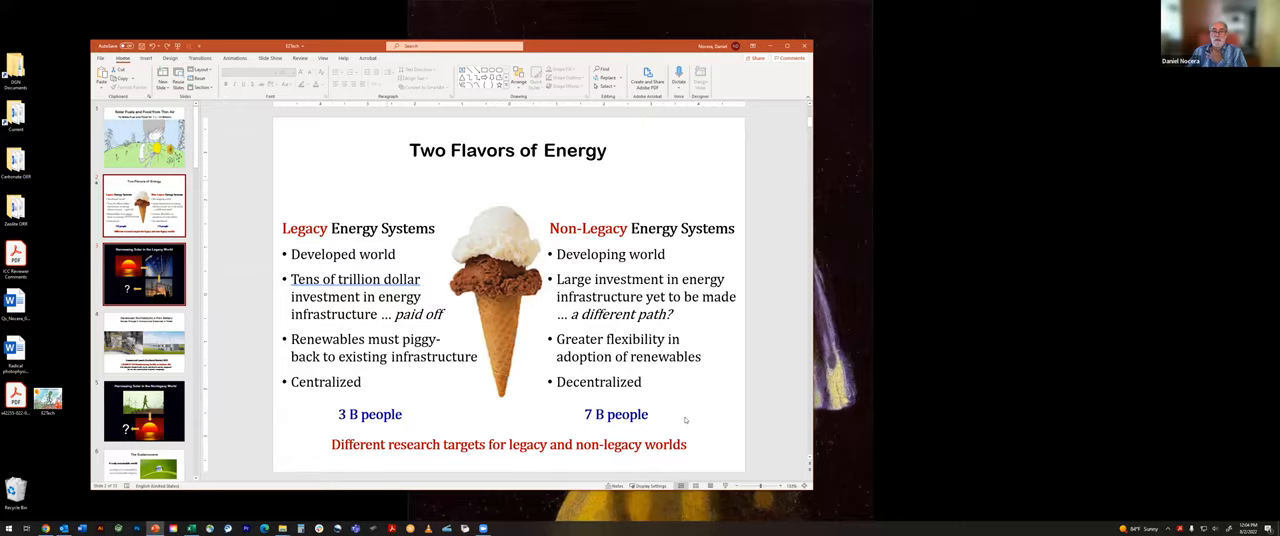
key("F5")
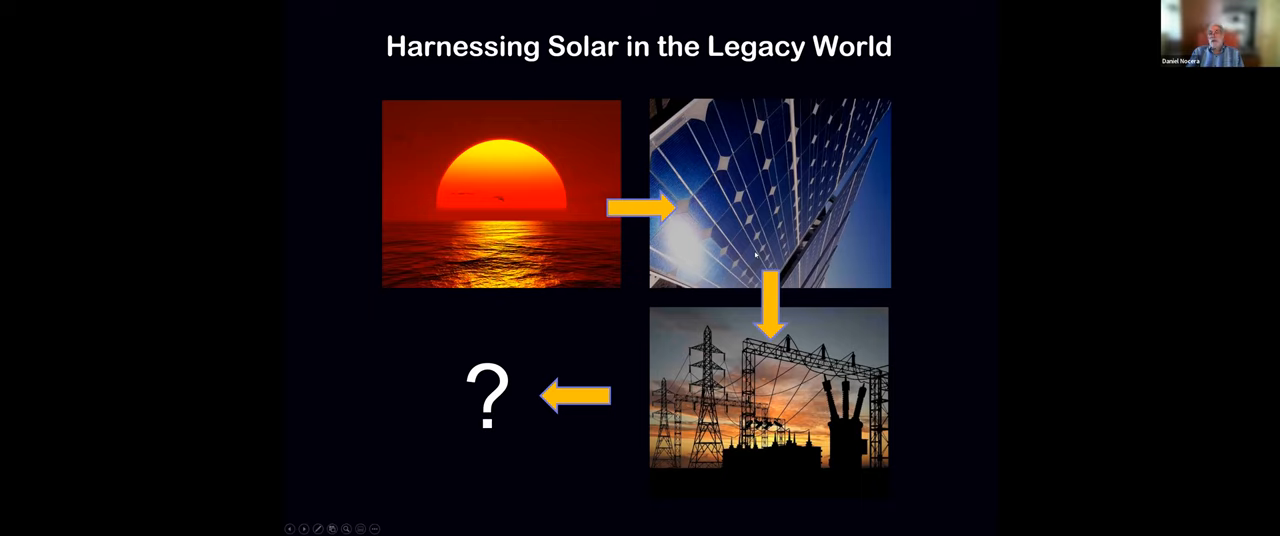
mouse_move(756, 254)
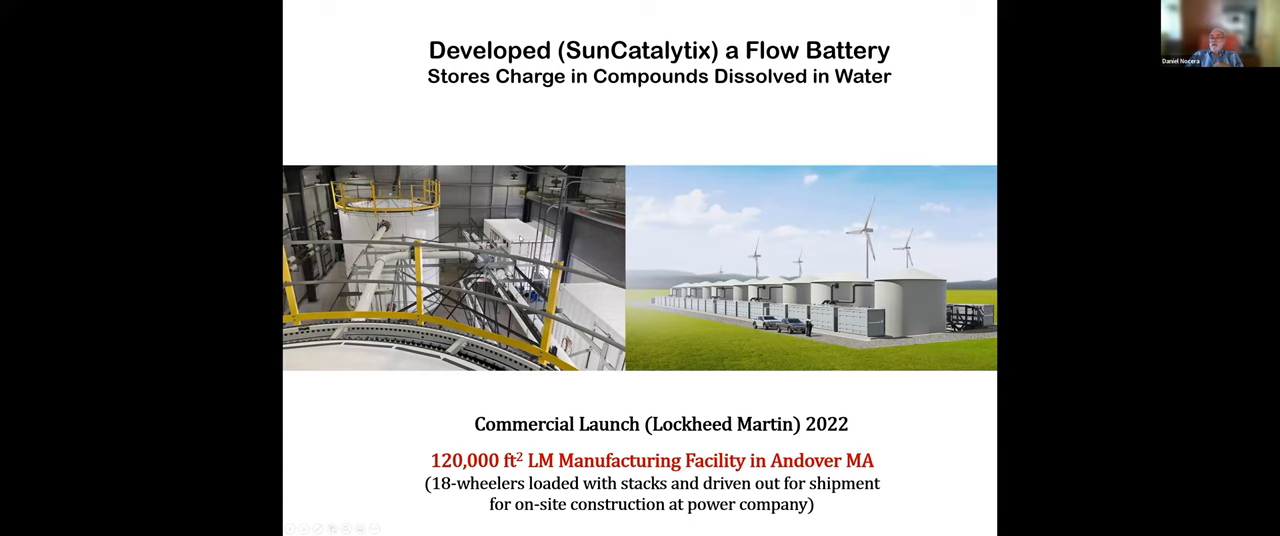
mouse_move(920, 298)
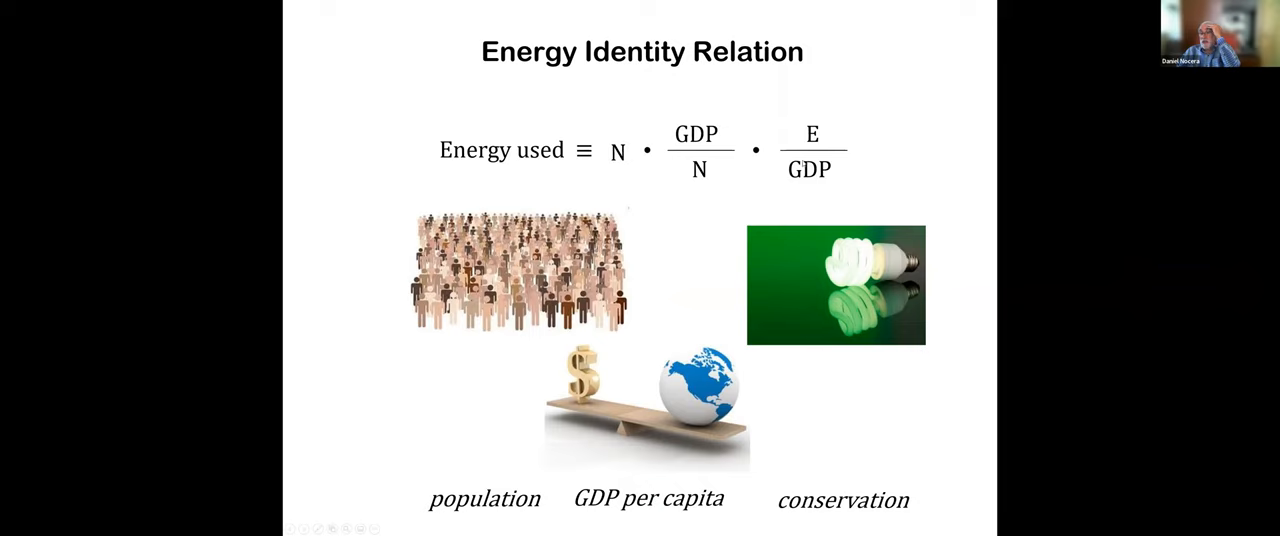
mouse_move(600, 176)
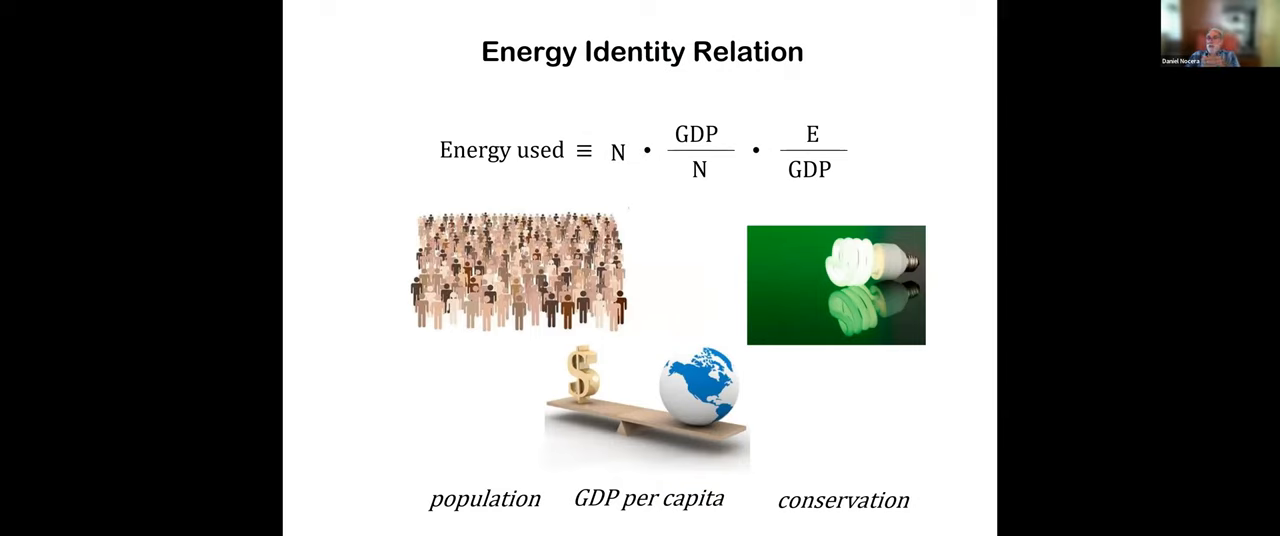
mouse_move(1146, 292)
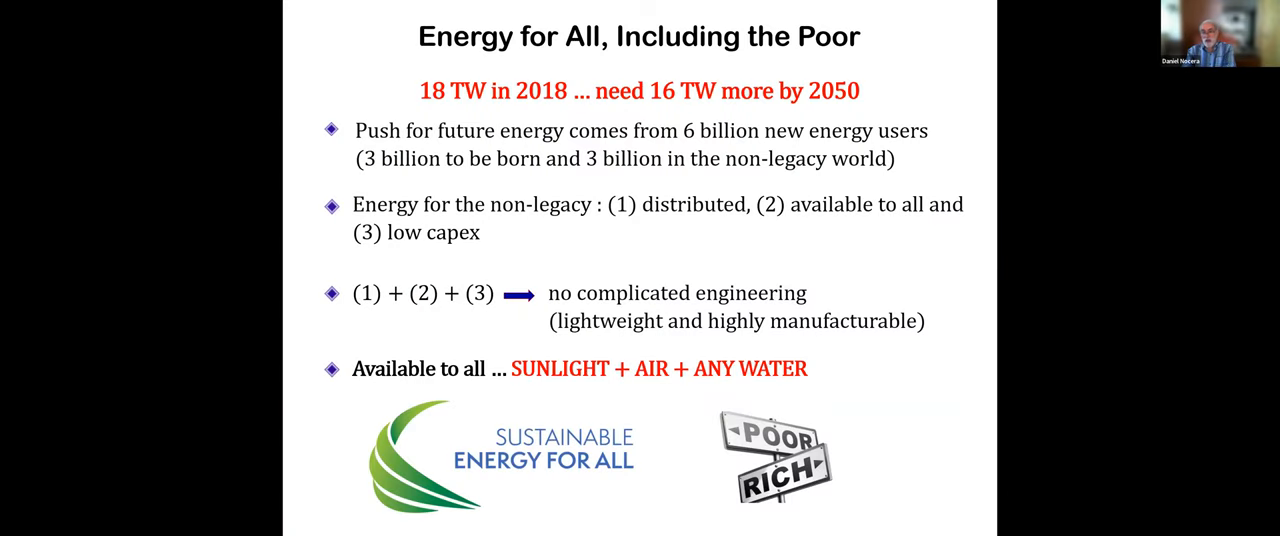
mouse_move(746, 276)
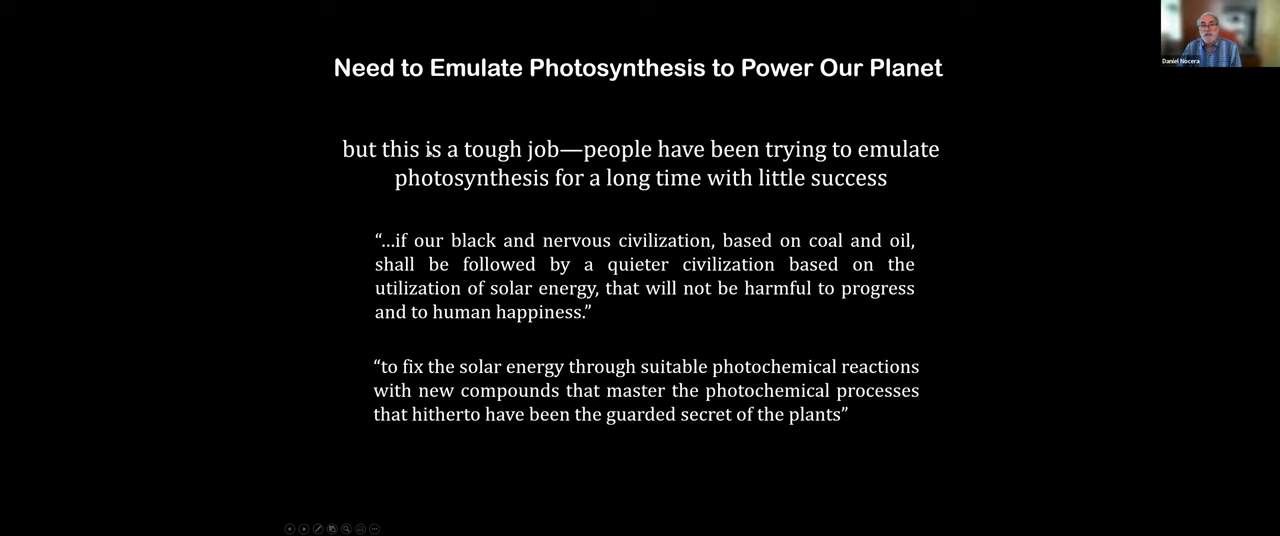
mouse_move(674, 90)
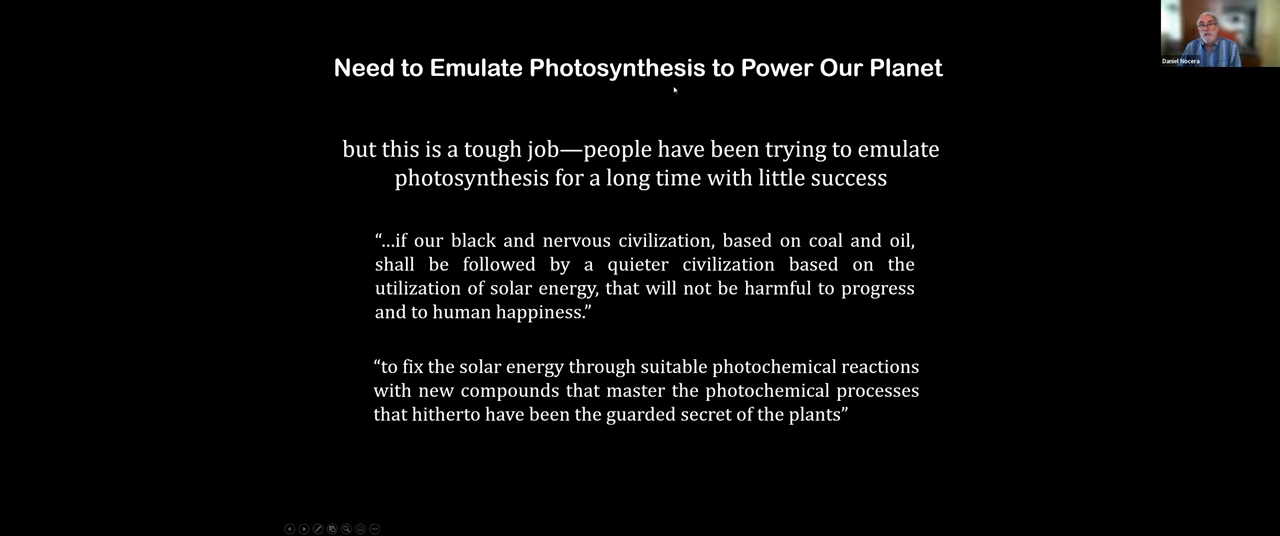
mouse_move(550, 196)
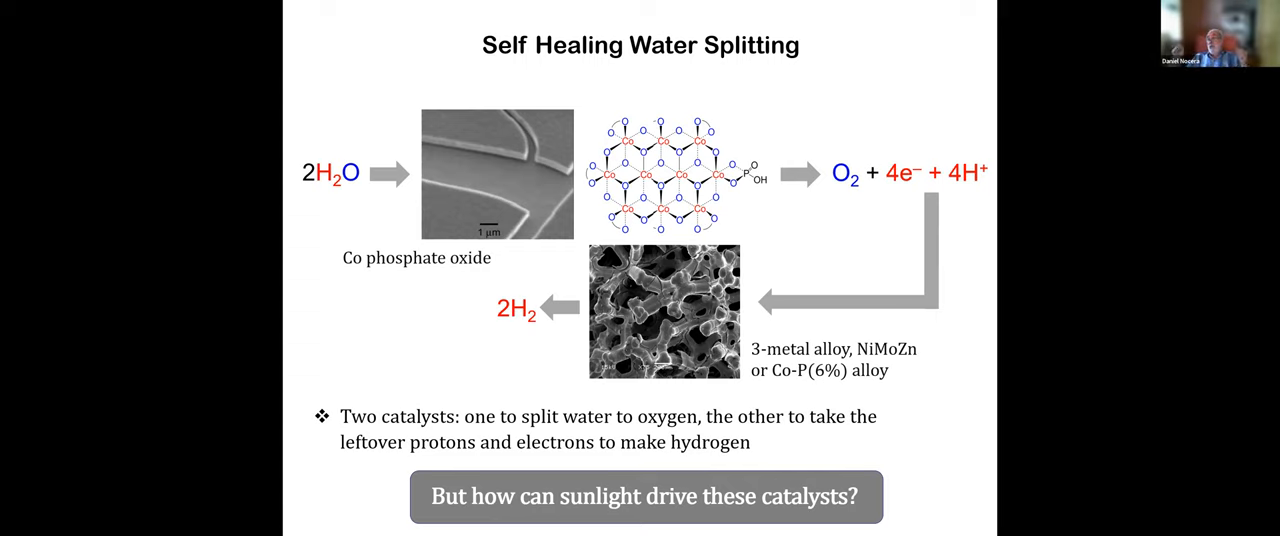
mouse_move(268, 116)
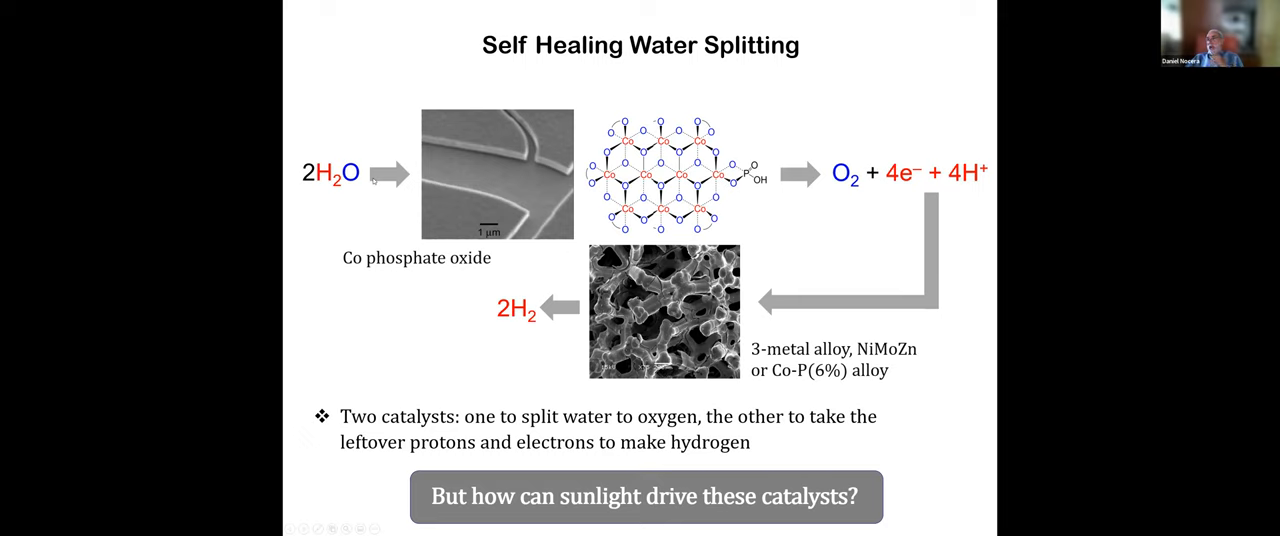
mouse_move(374, 182)
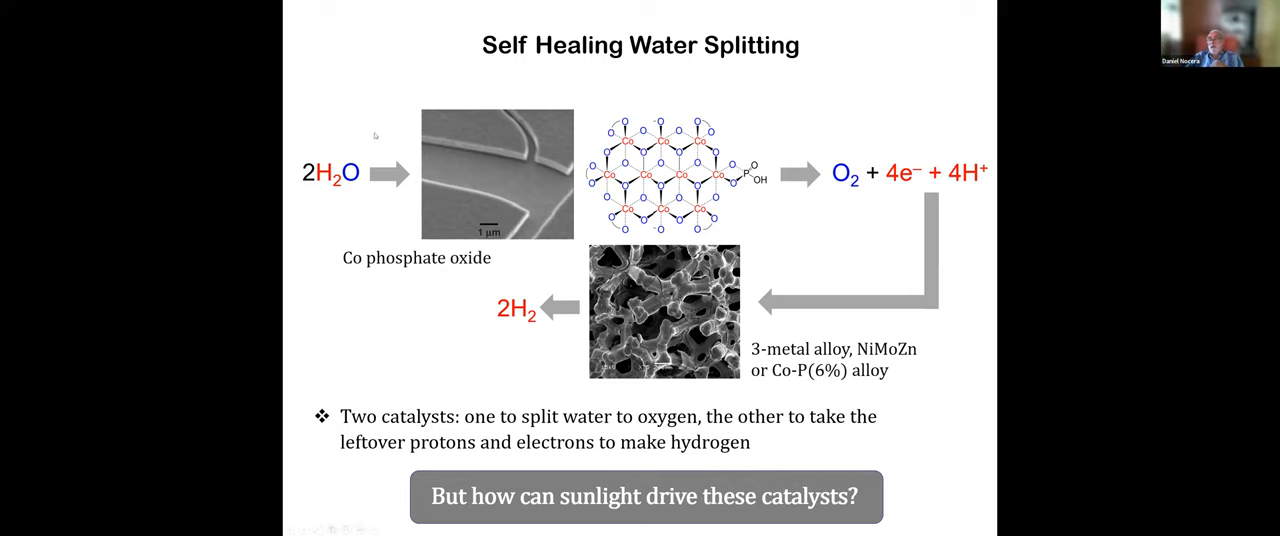
mouse_move(508, 144)
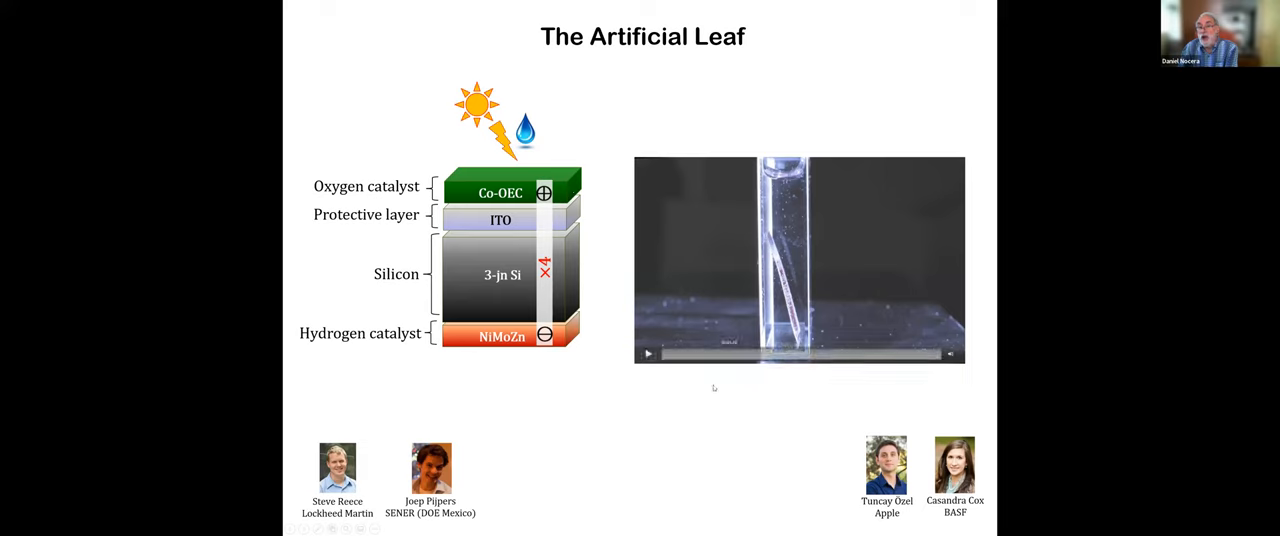
left_click(648, 354)
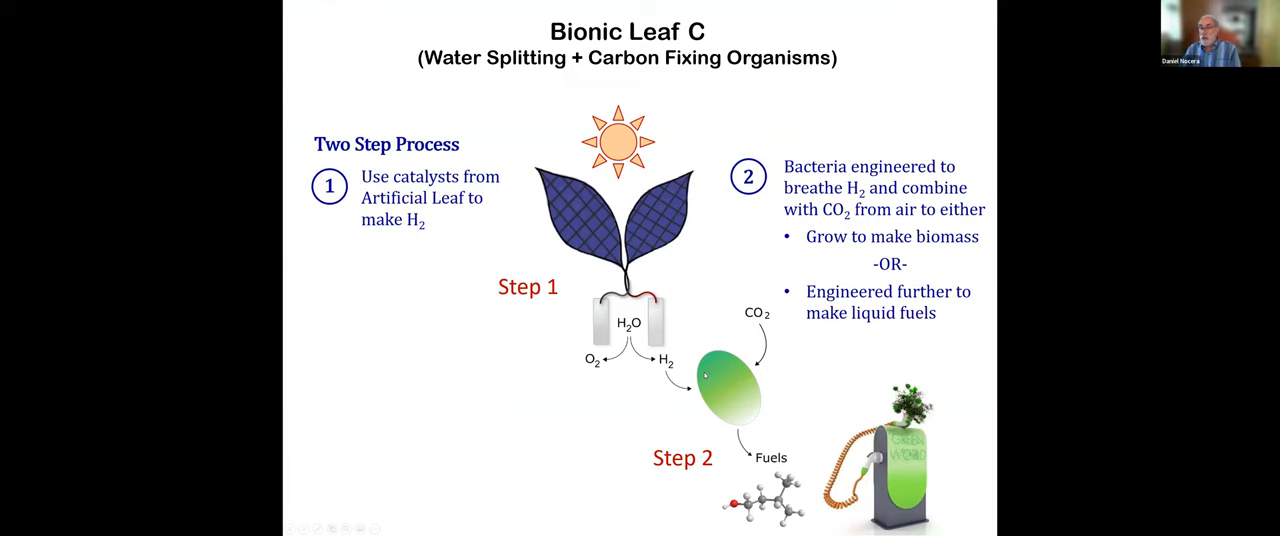
mouse_move(764, 392)
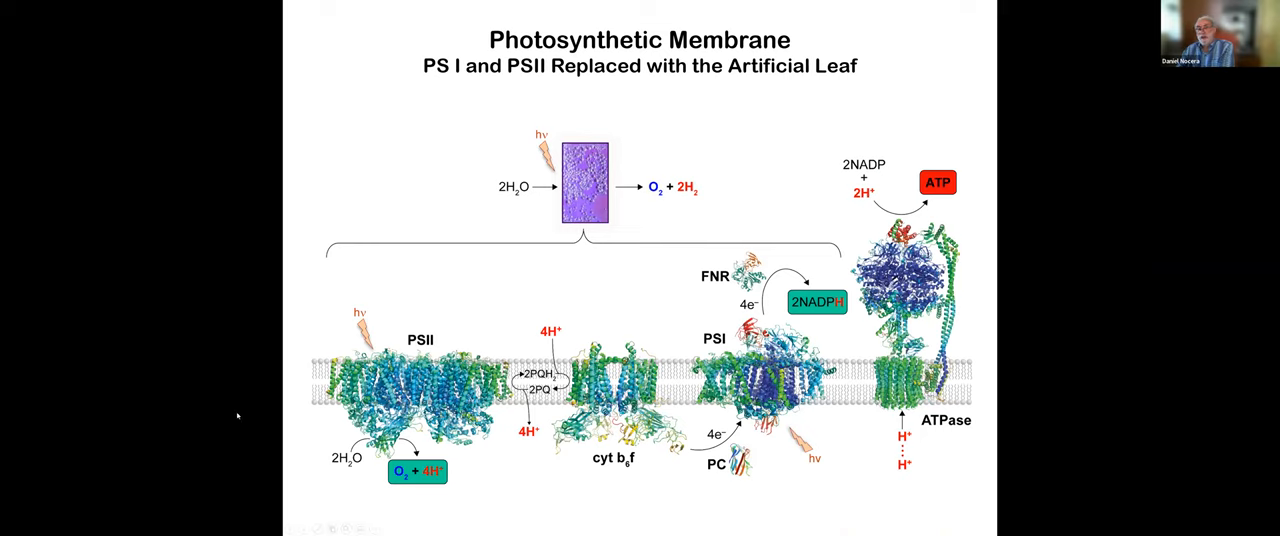
mouse_move(732, 240)
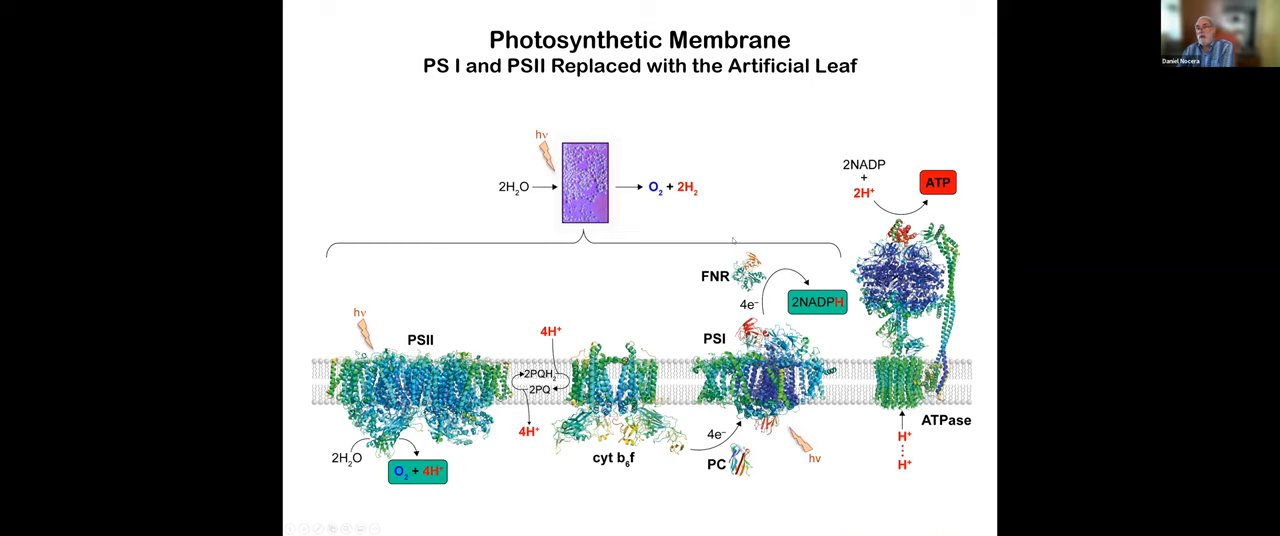
mouse_move(776, 308)
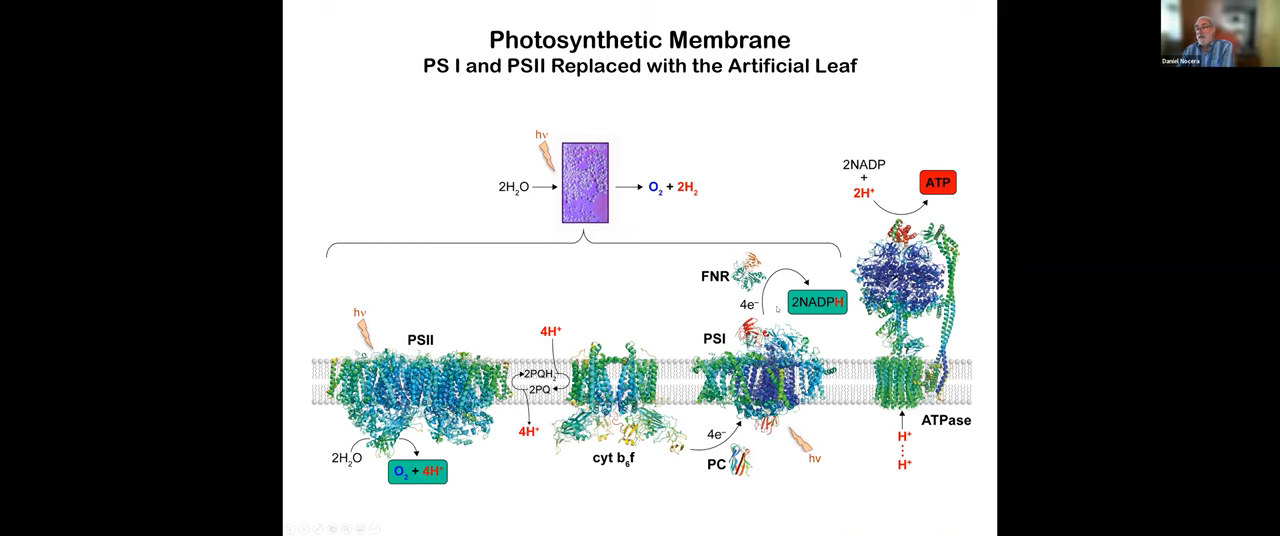
mouse_move(518, 176)
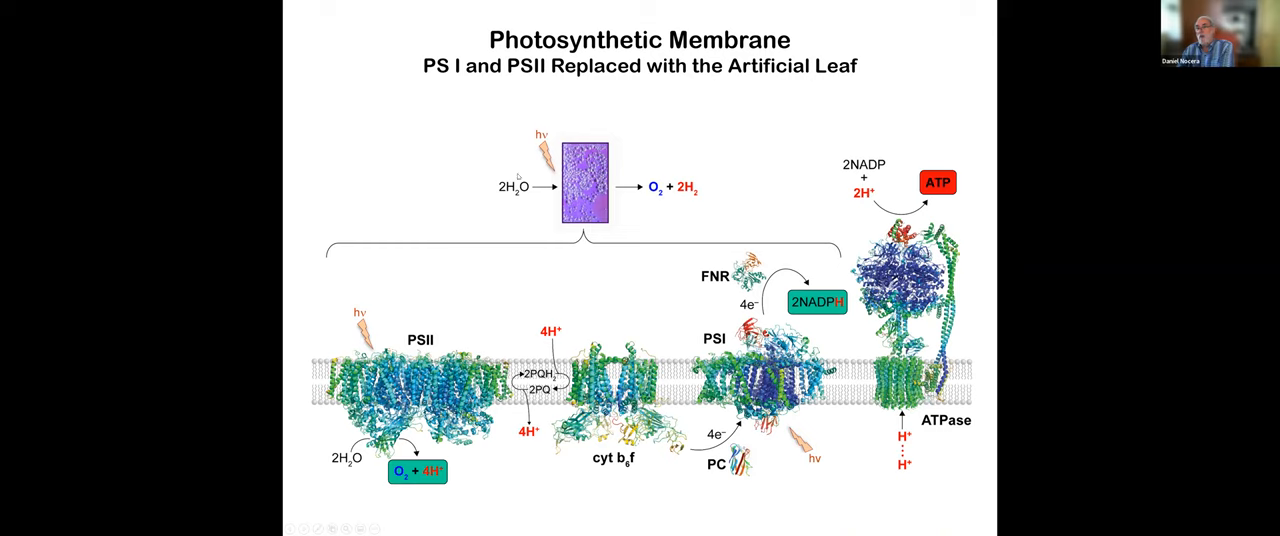
mouse_move(932, 202)
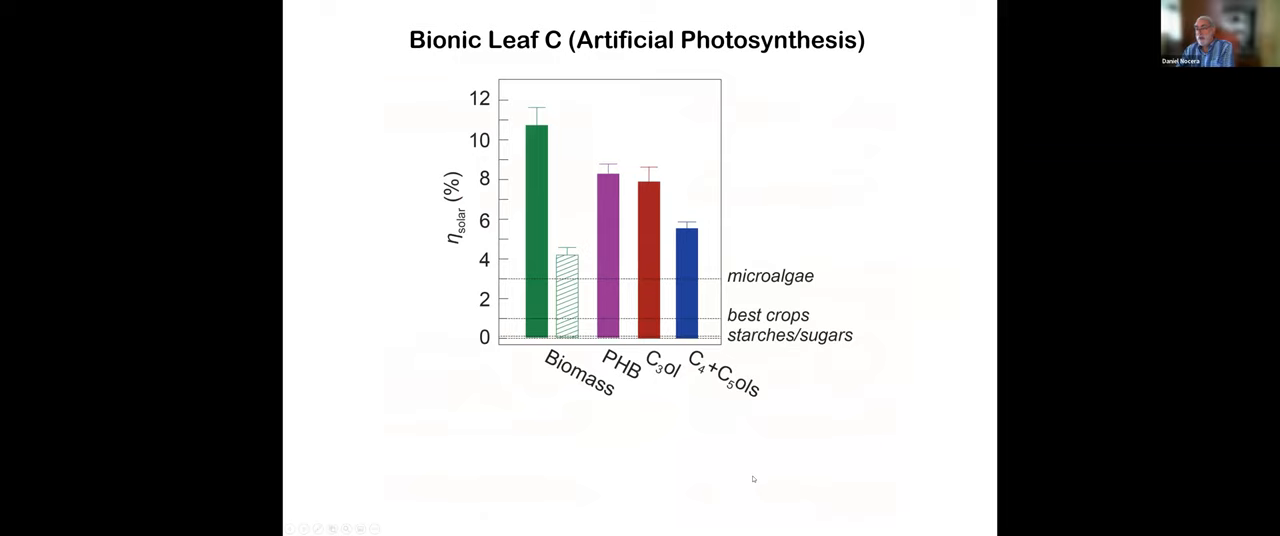
mouse_move(620, 322)
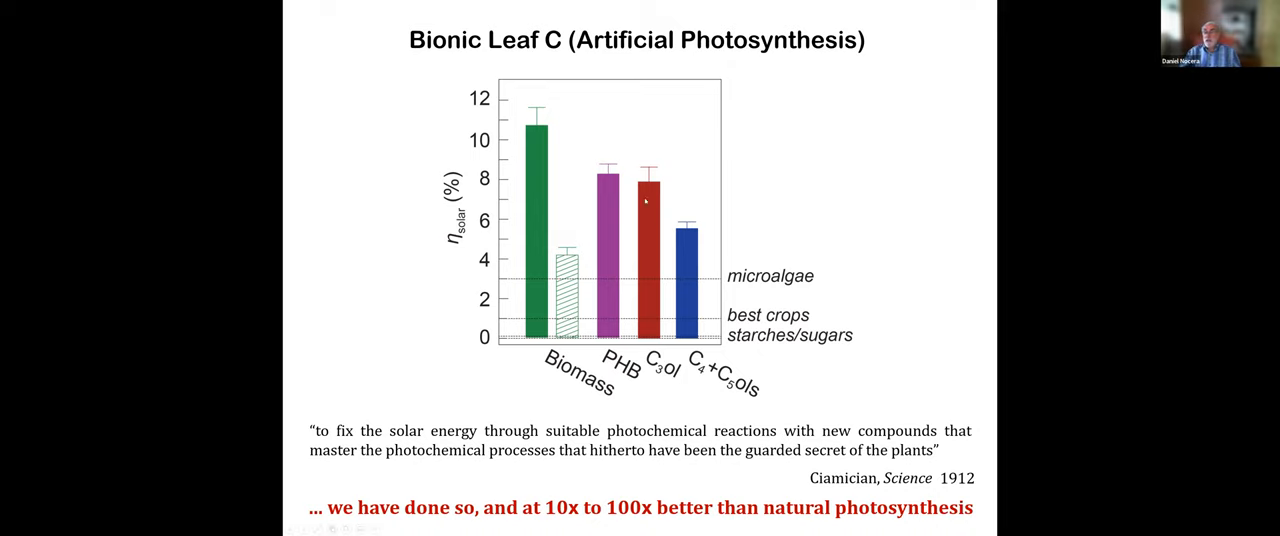
mouse_move(672, 218)
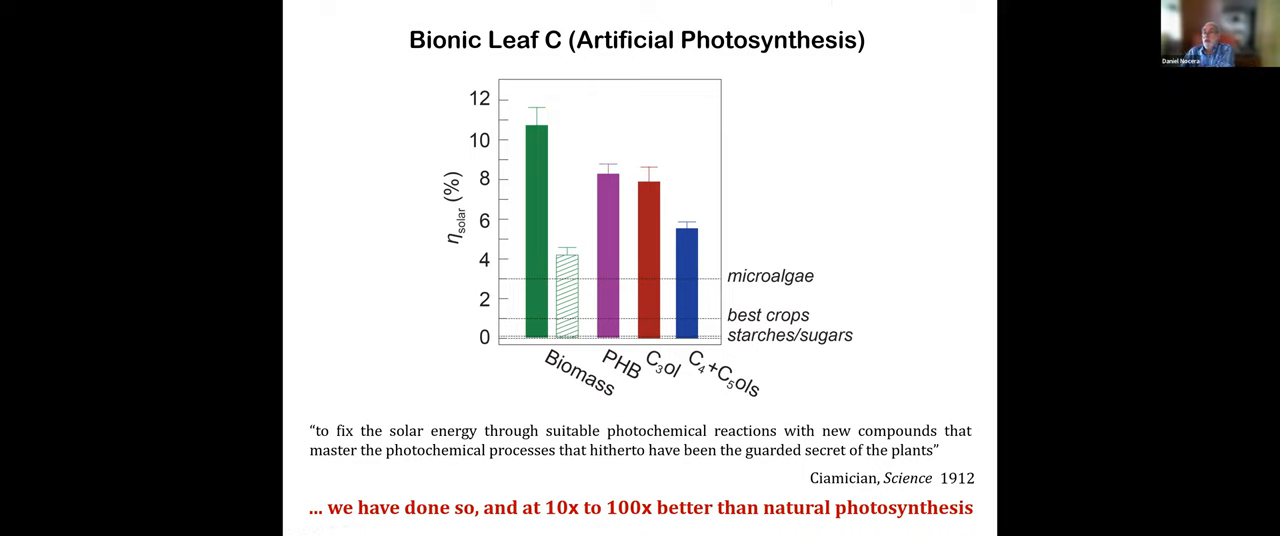
mouse_move(688, 322)
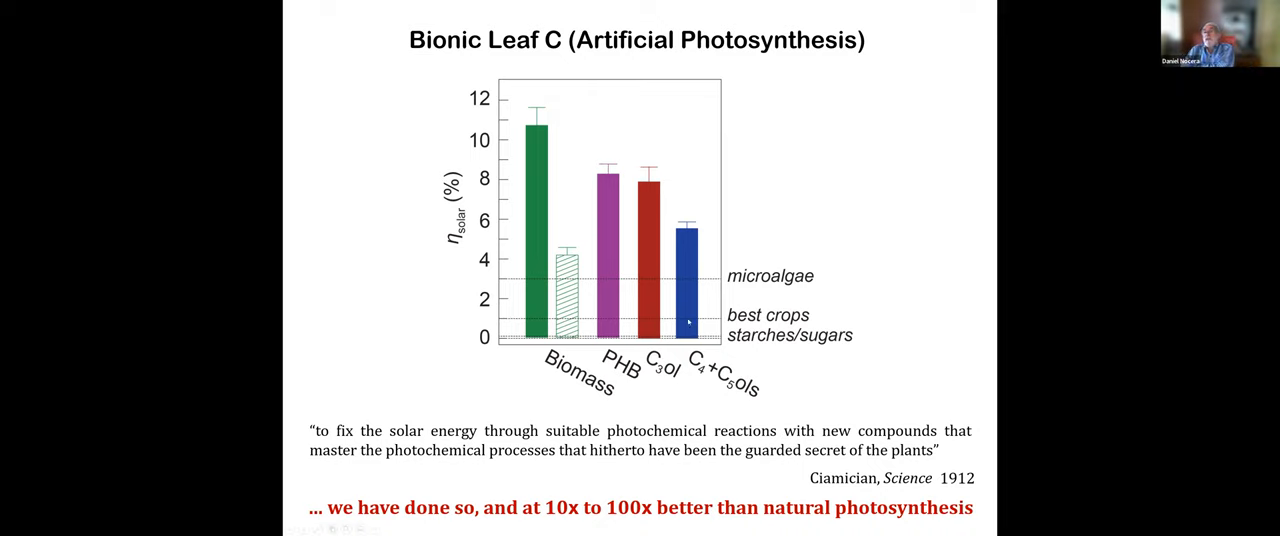
mouse_move(690, 248)
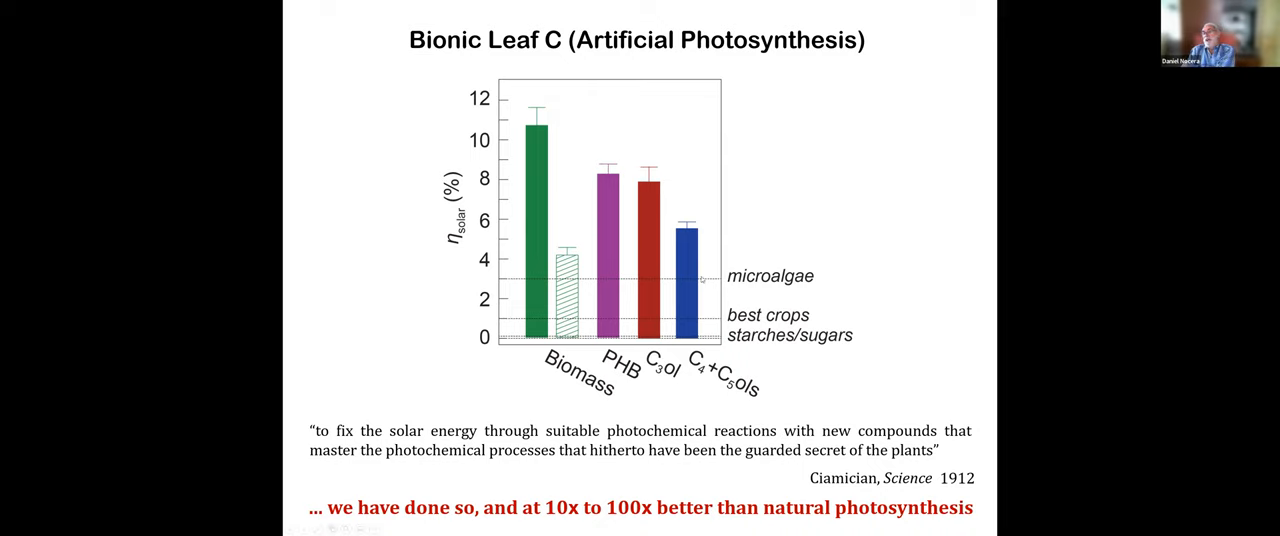
mouse_move(704, 248)
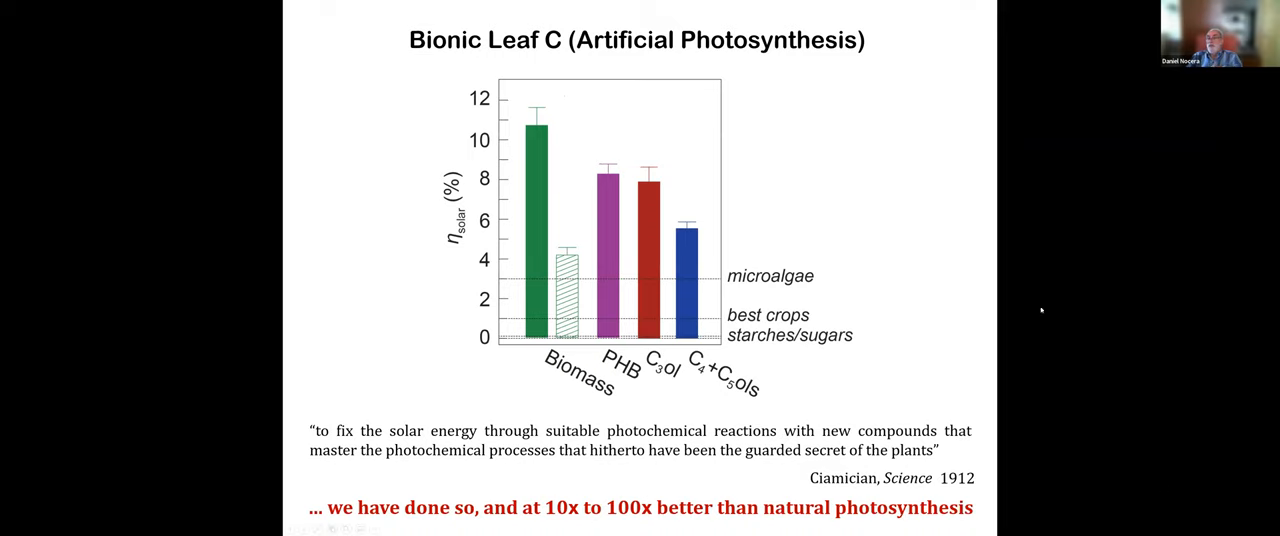
mouse_move(624, 256)
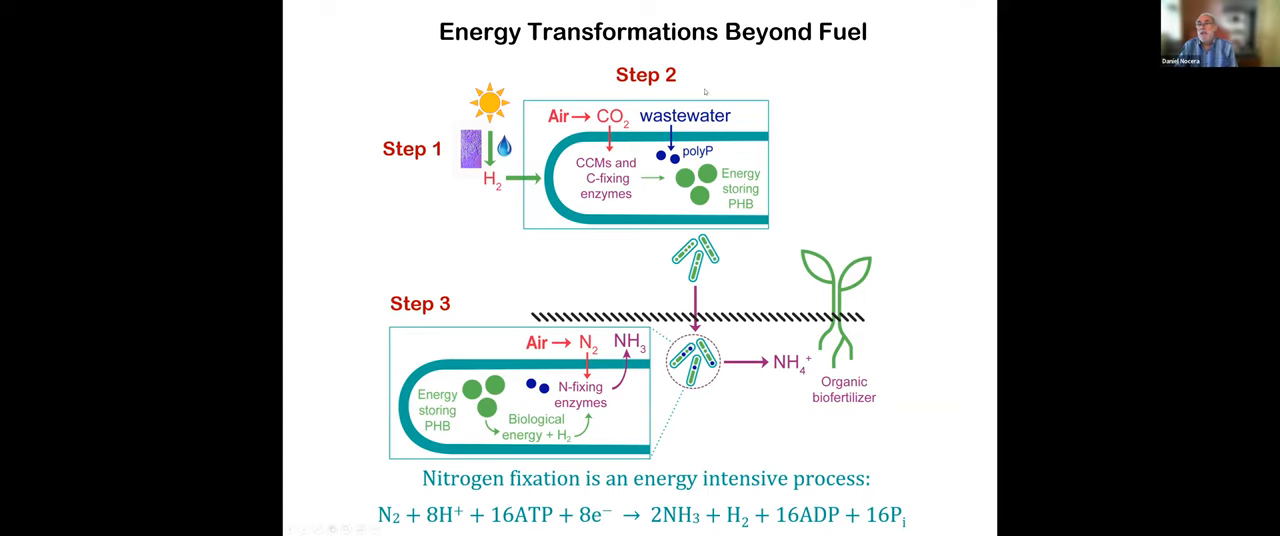
mouse_move(844, 350)
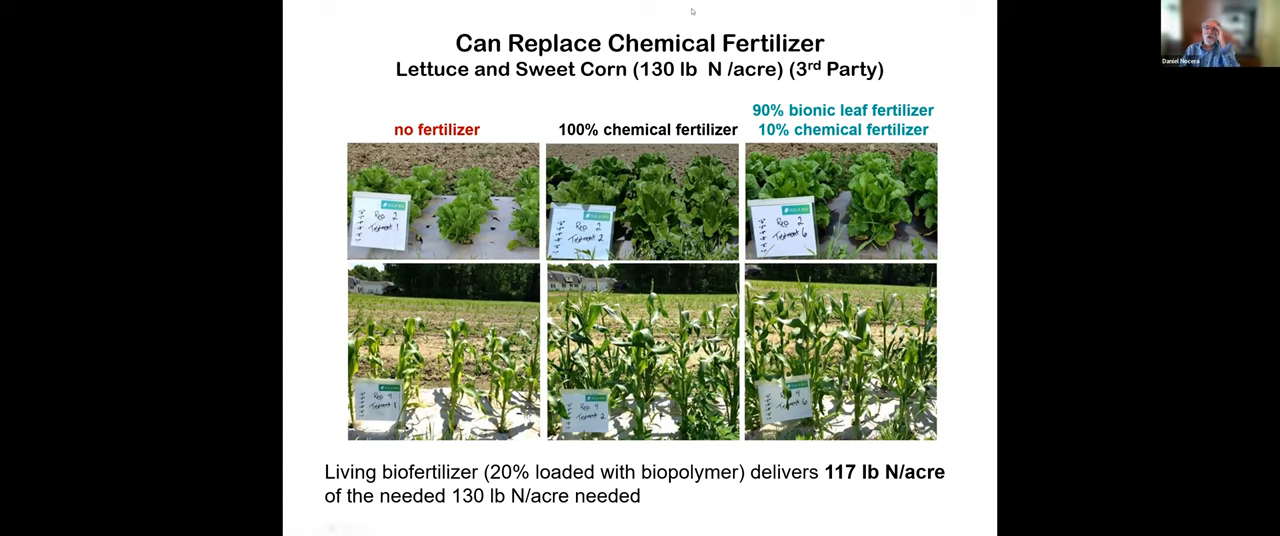
mouse_move(676, 152)
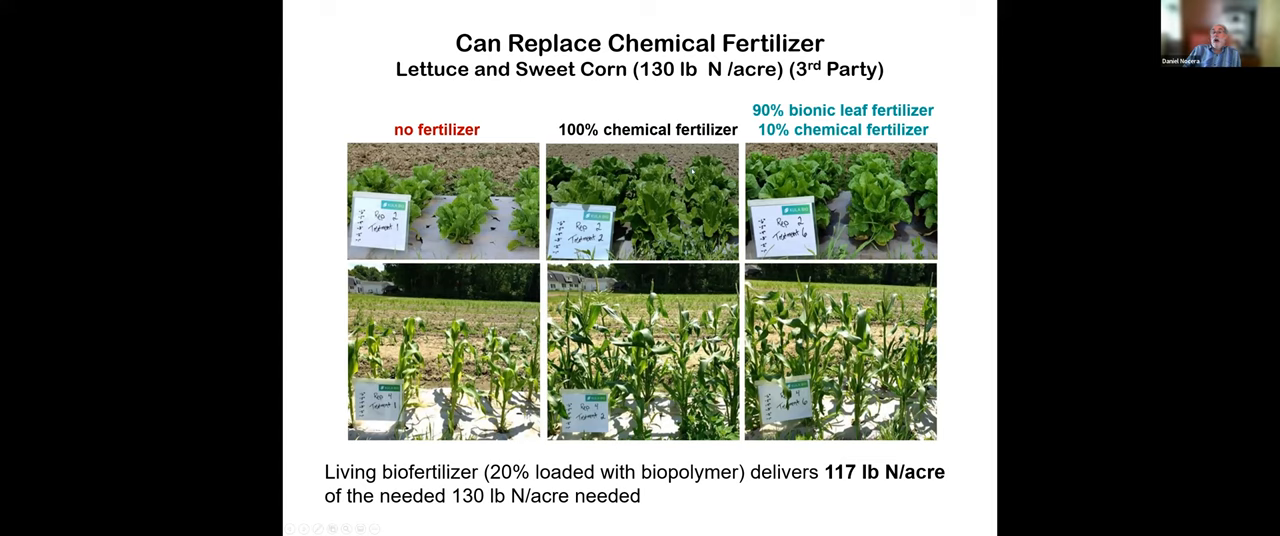
mouse_move(750, 140)
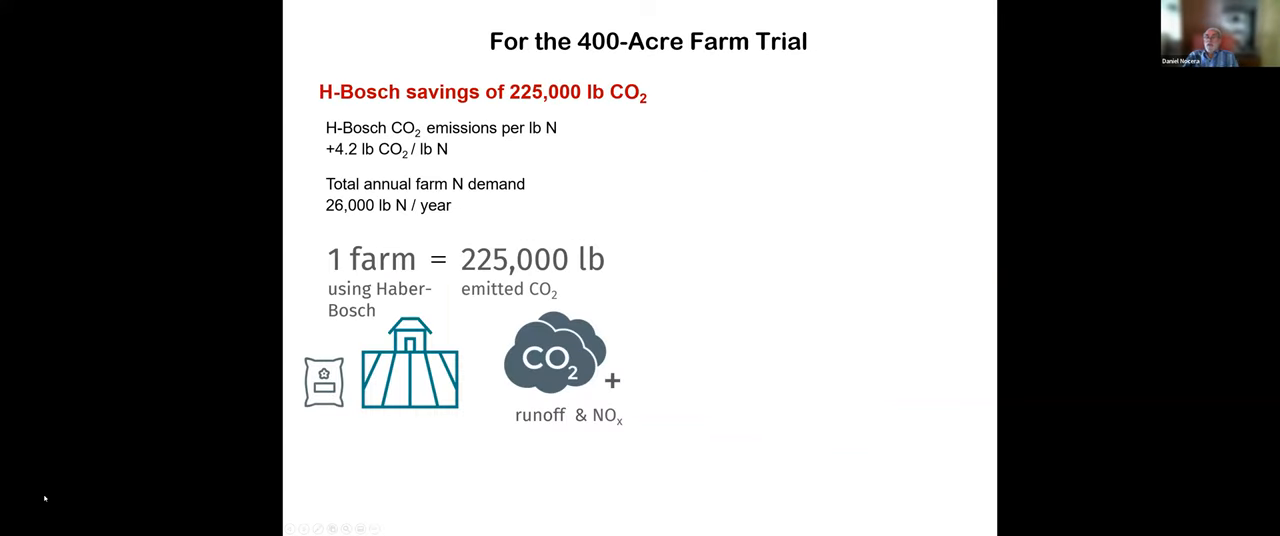
mouse_move(528, 132)
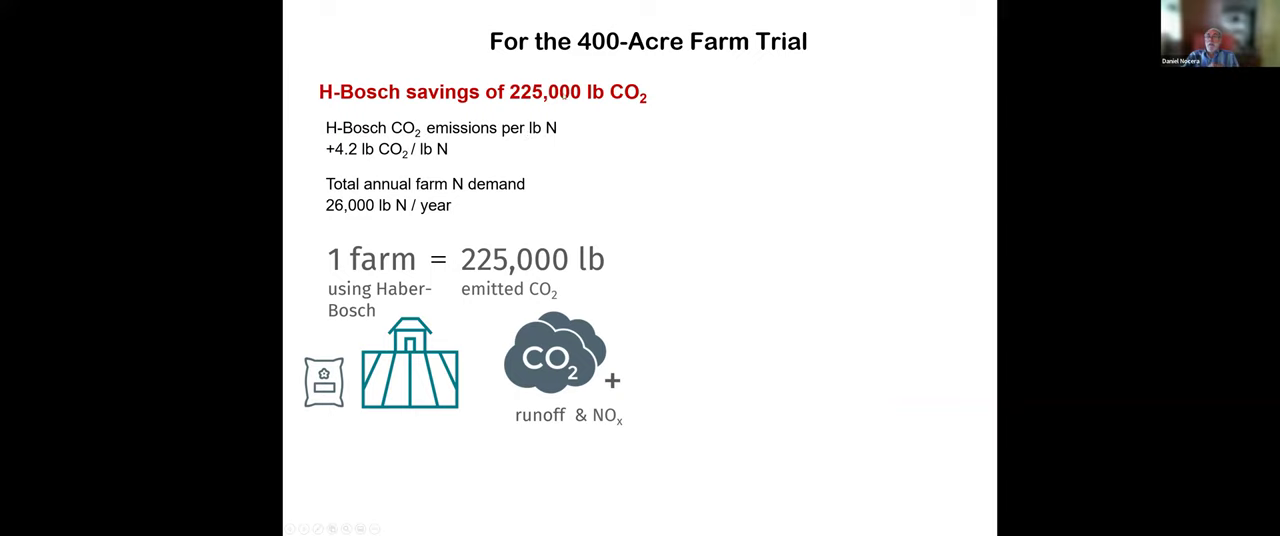
mouse_move(428, 108)
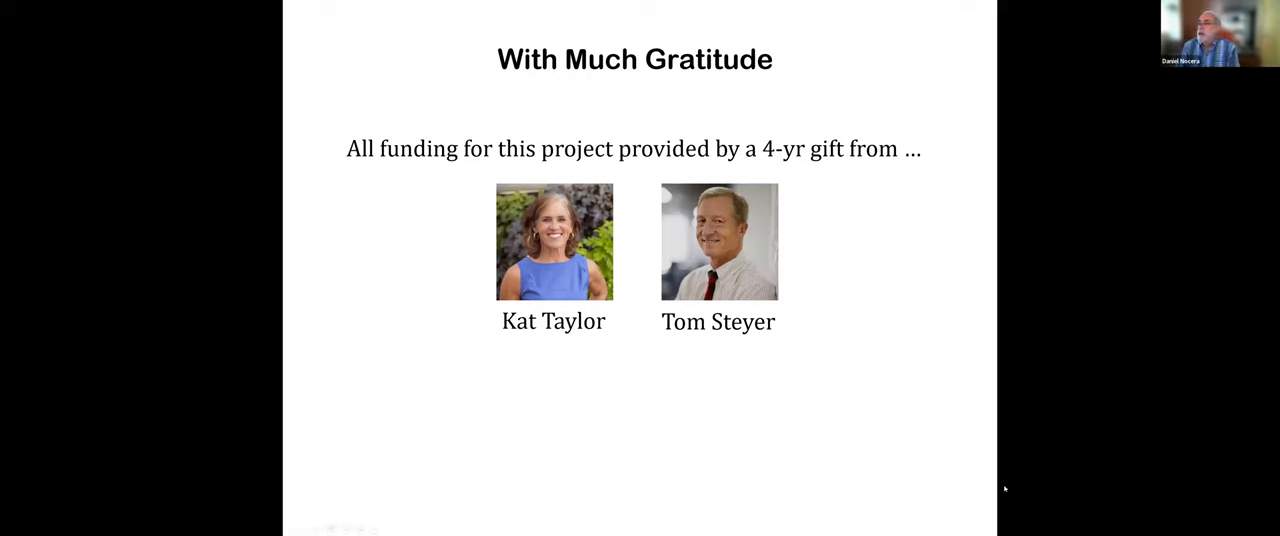
mouse_move(1116, 60)
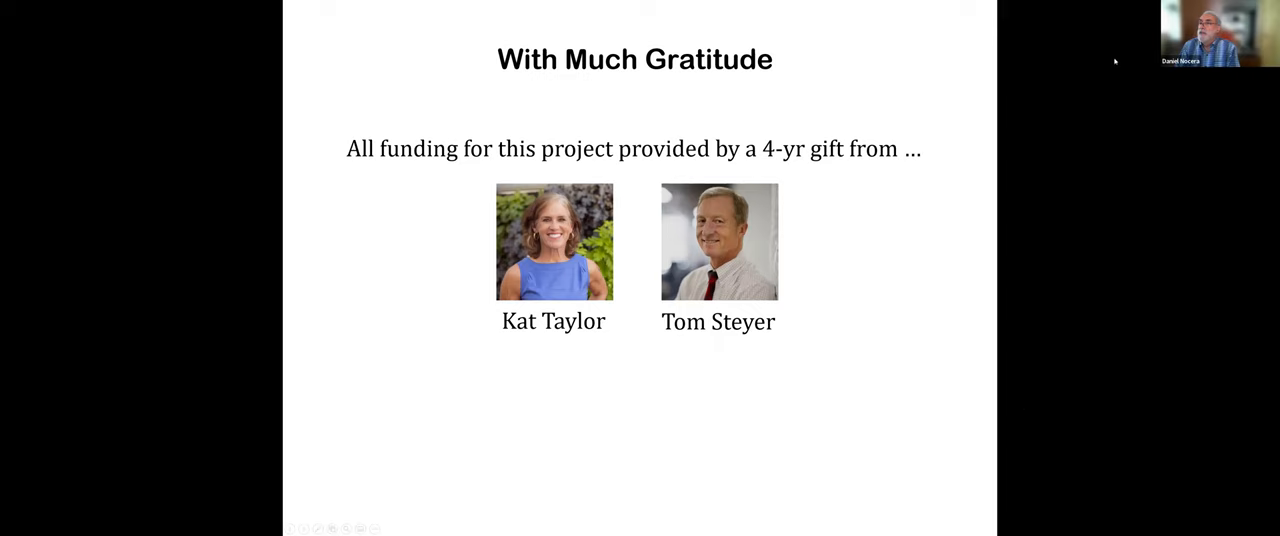